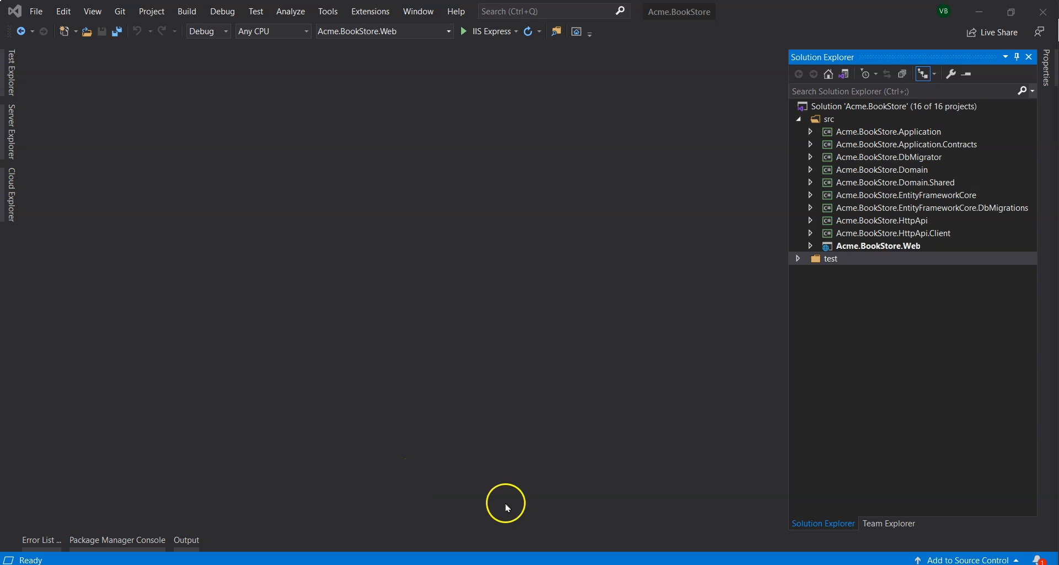
mouse_move(917, 461)
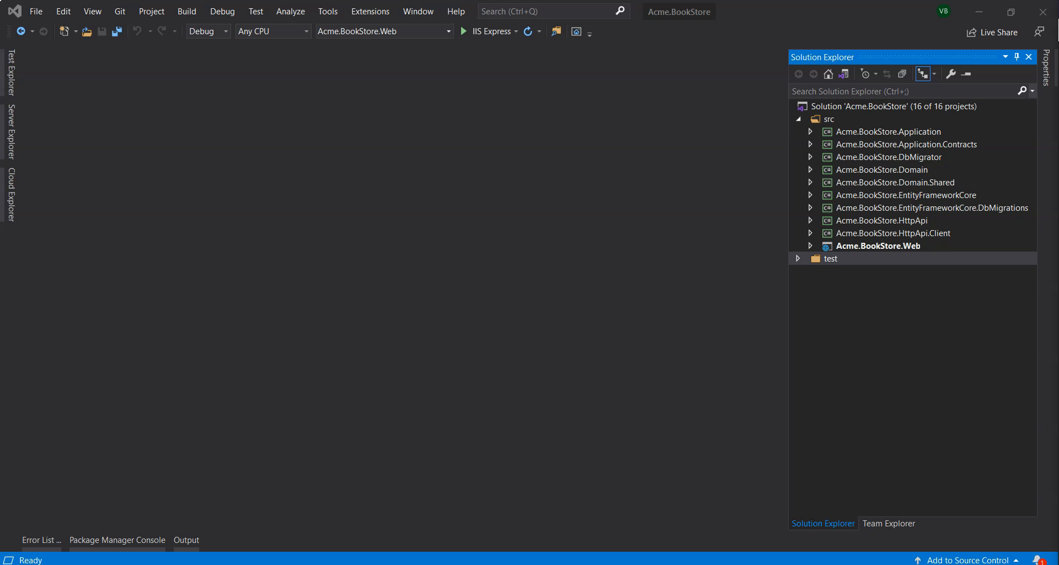
mouse_move(908, 483)
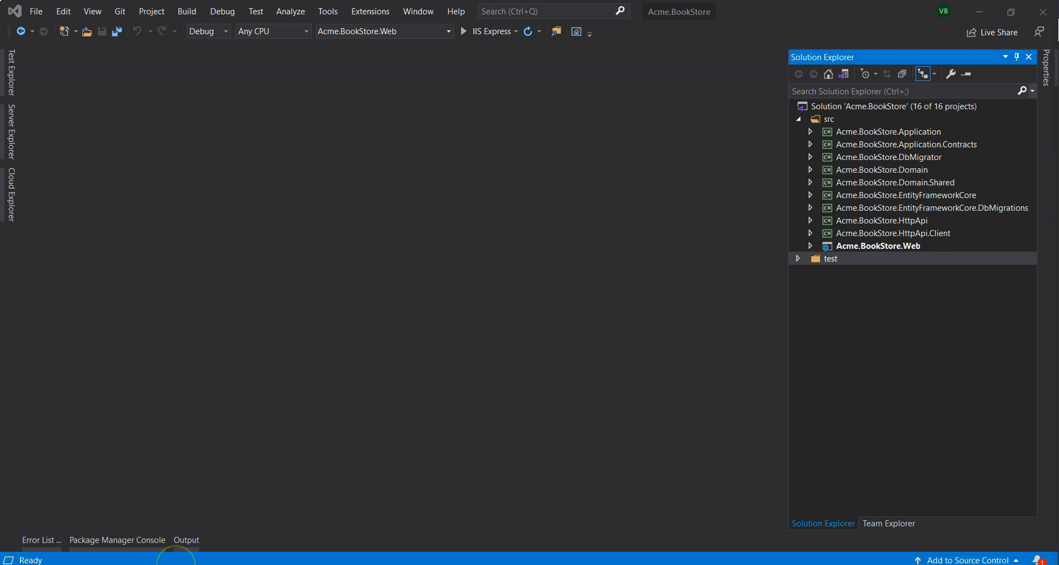
mouse_move(766, 175)
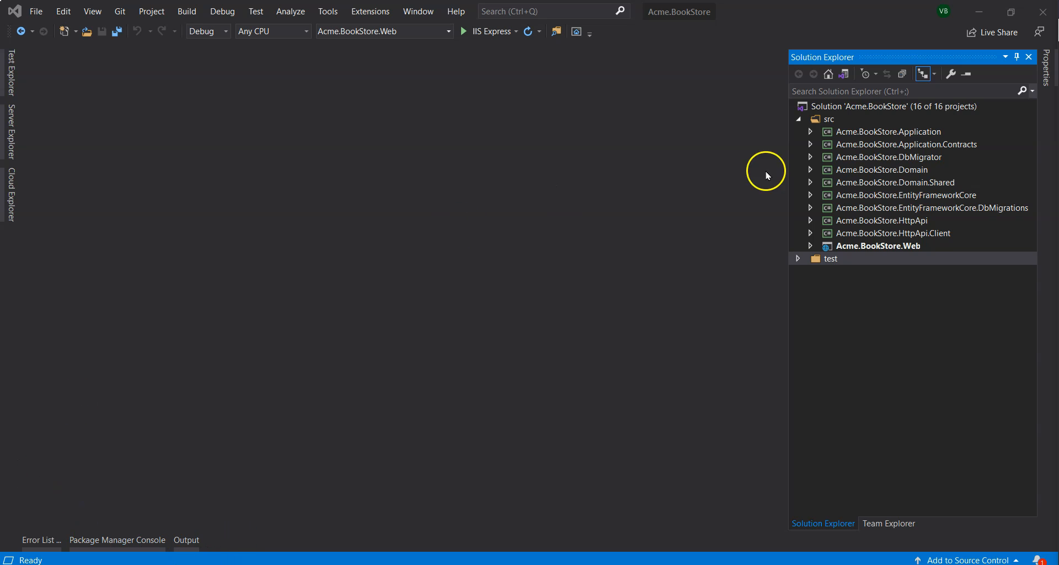
- Bring up BookStorePermissions.cs from Application.Contracts > Permissions to add the Books permission constants
click(810, 144)
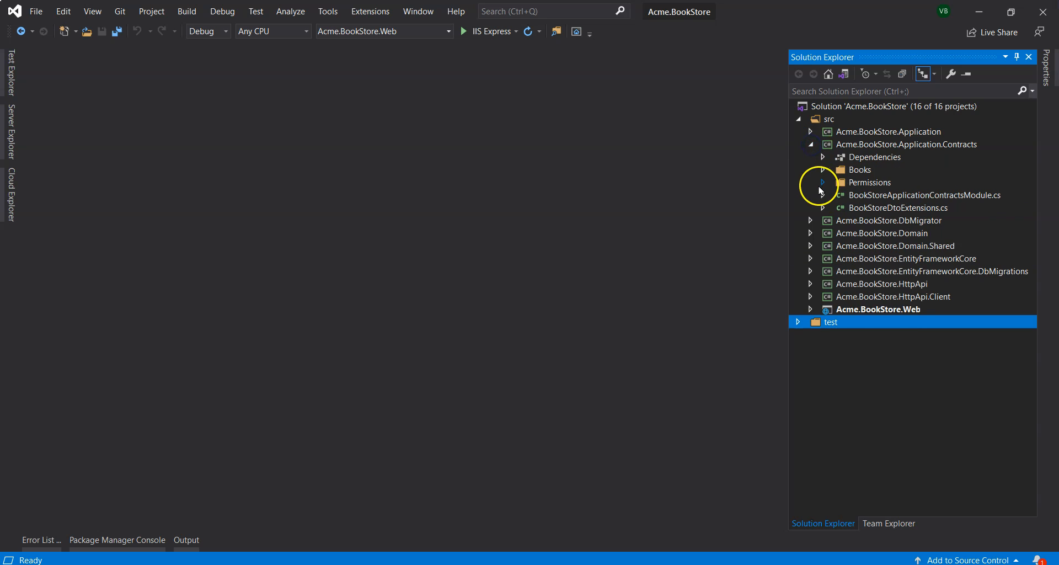
click(823, 182)
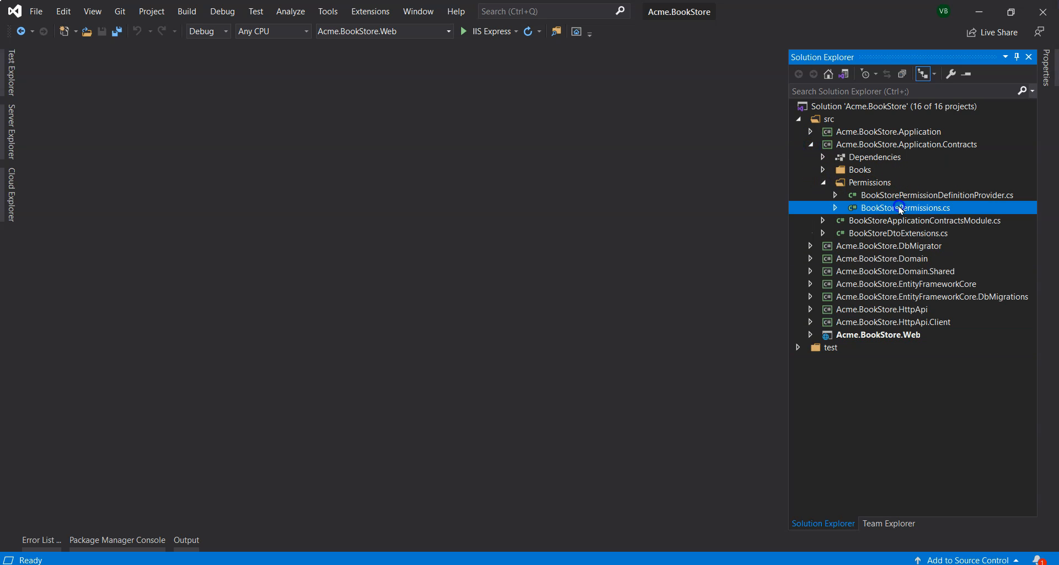
double_click(904, 207)
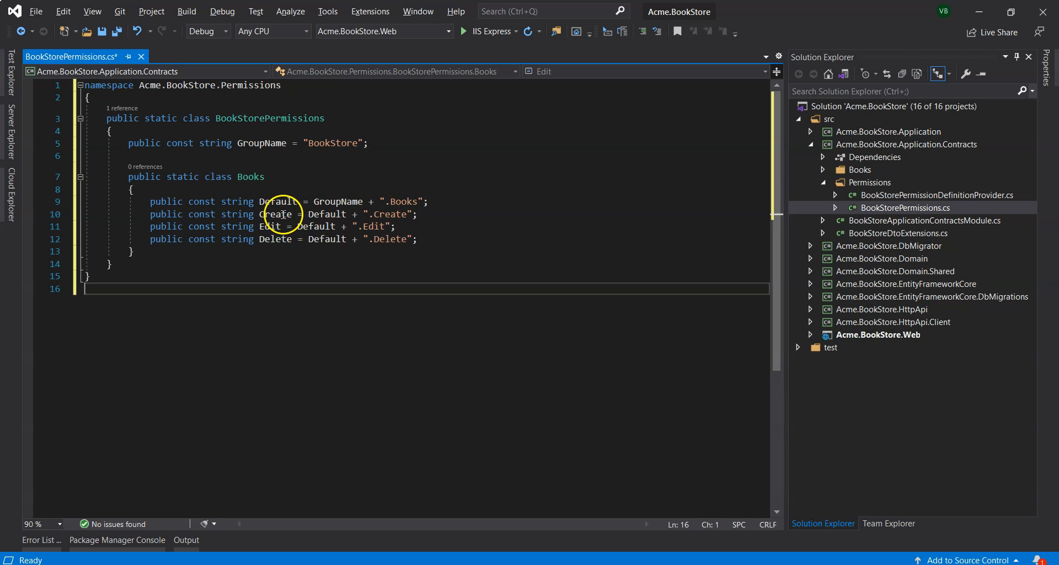
mouse_move(276, 214)
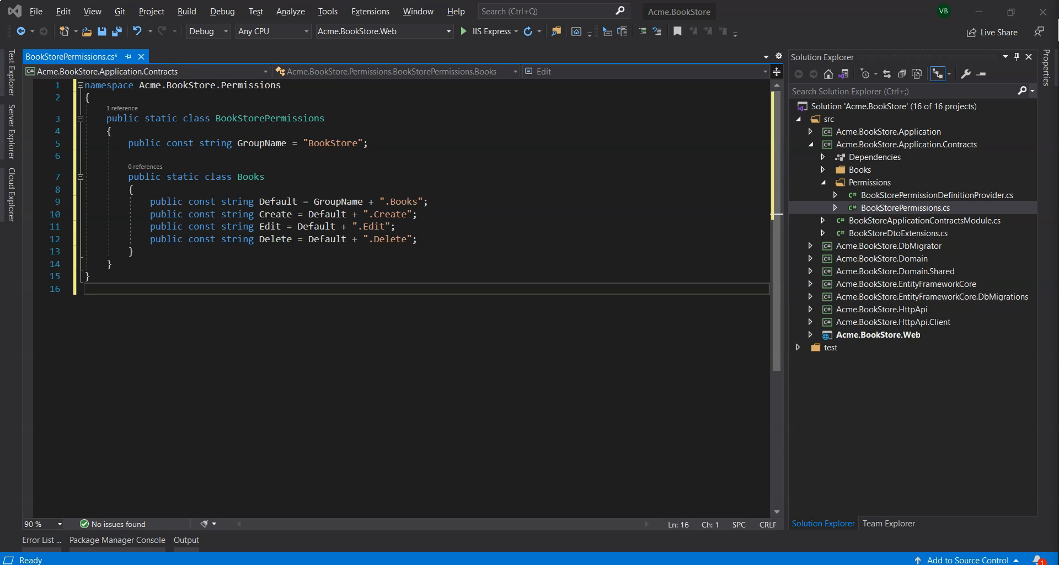
- Replace the Define body with the BookStore group and Books permission with Create, Edit, Delete children
double_click(935, 196)
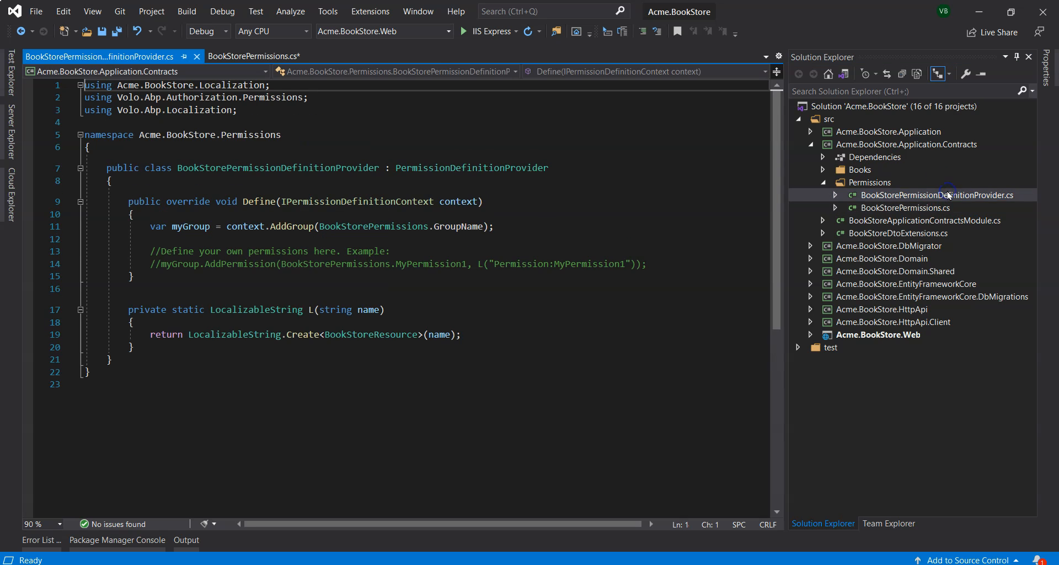
key(ctrl+a)
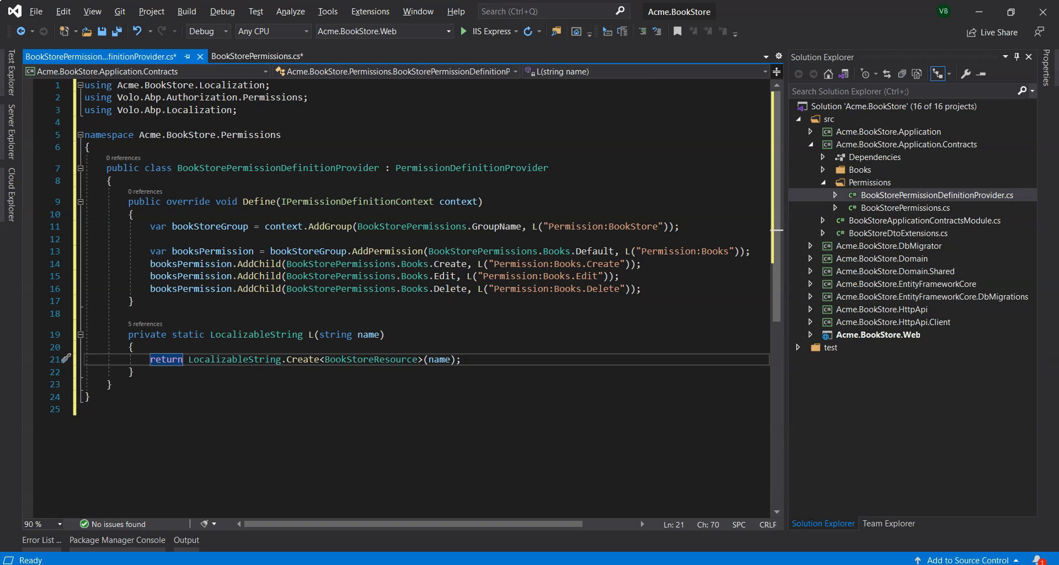
- Add "Permission:BookStore": "Book Store" and the Permission:Books.* entries to Domain.Shared en.json
click(810, 144)
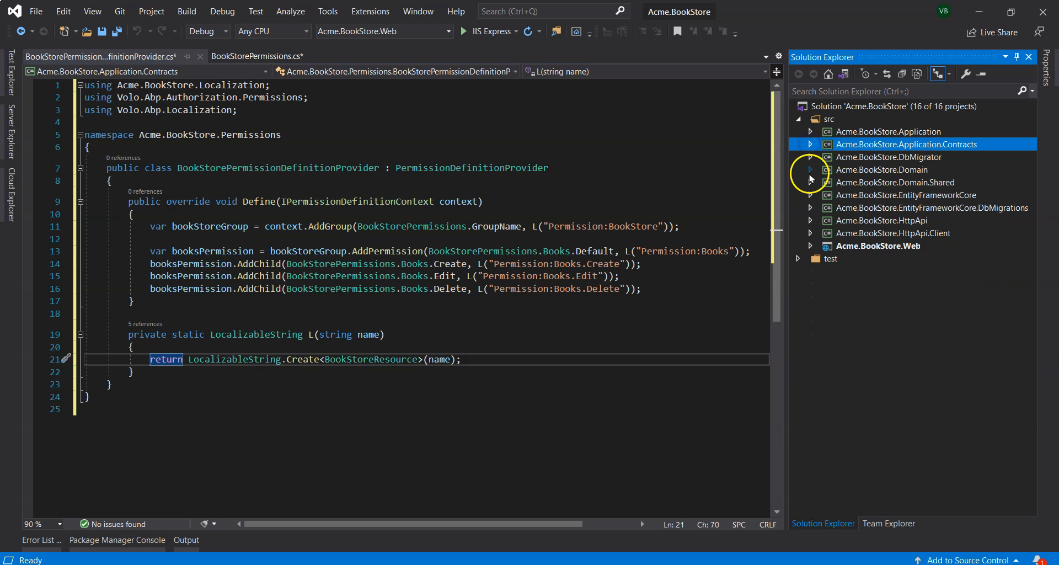
click(810, 182)
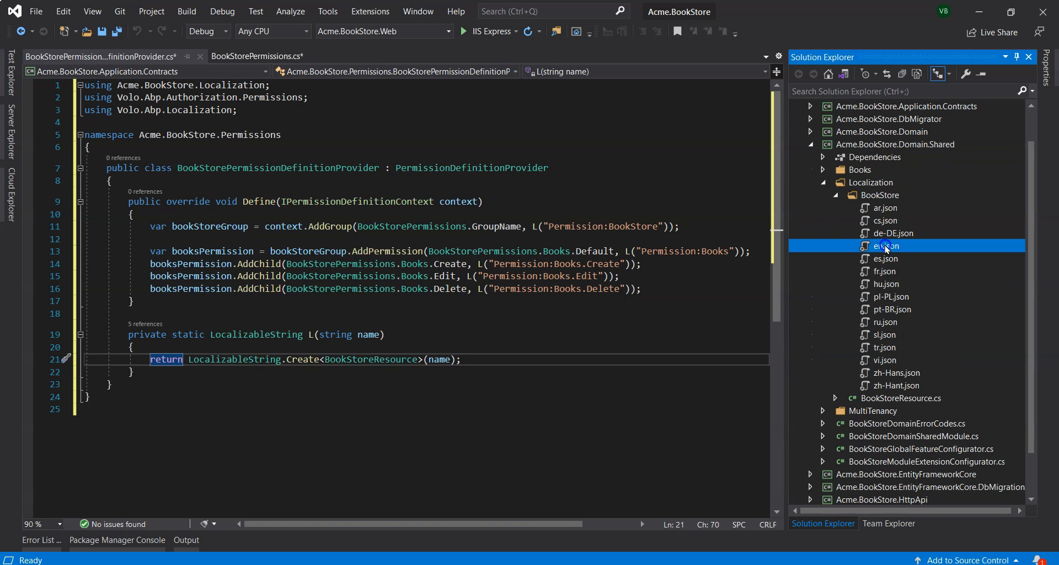
double_click(885, 246)
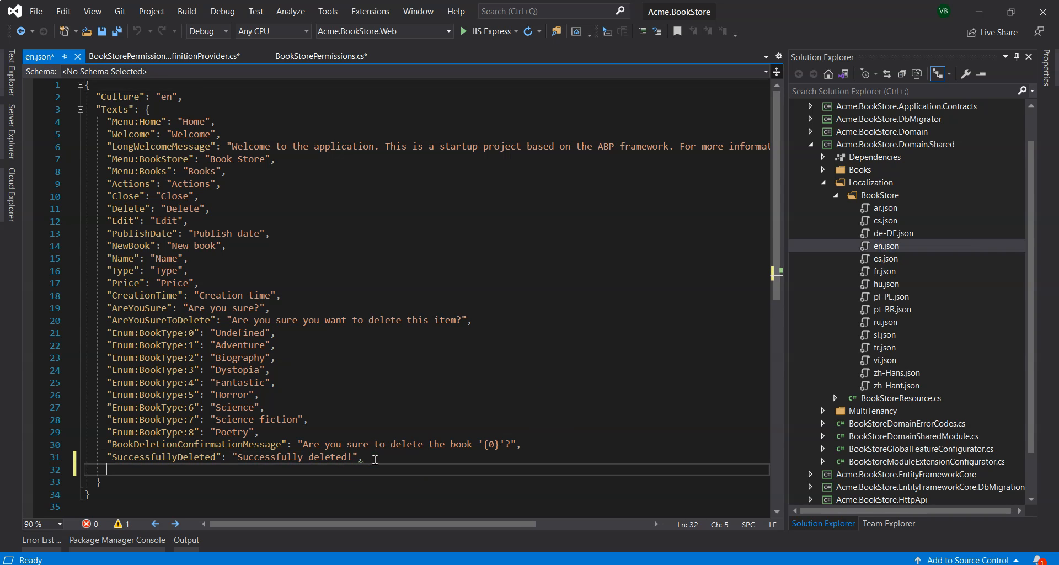
text("Permission:BookStore": "Book Store",)
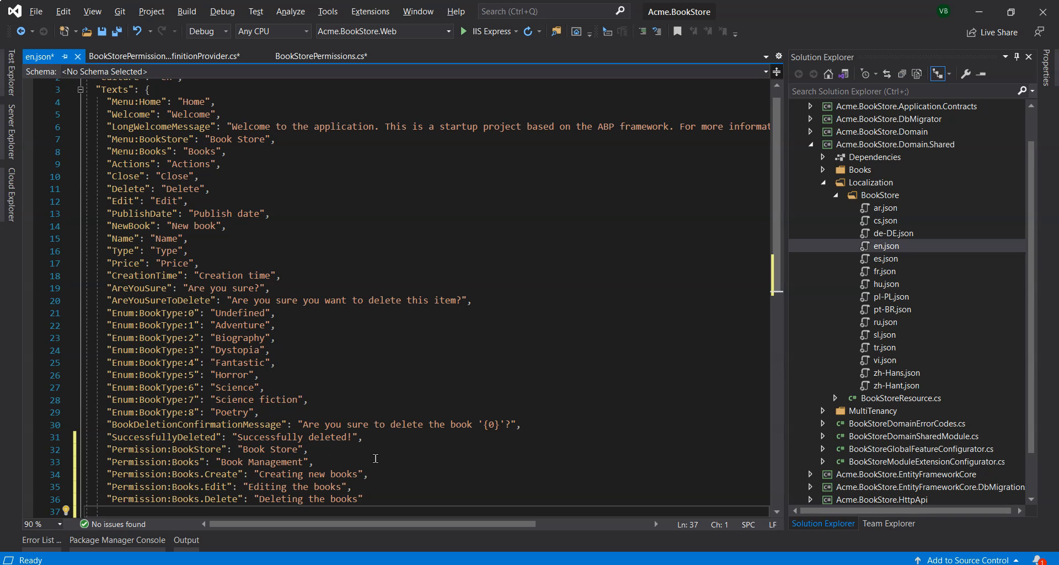
scroll(down, 3)
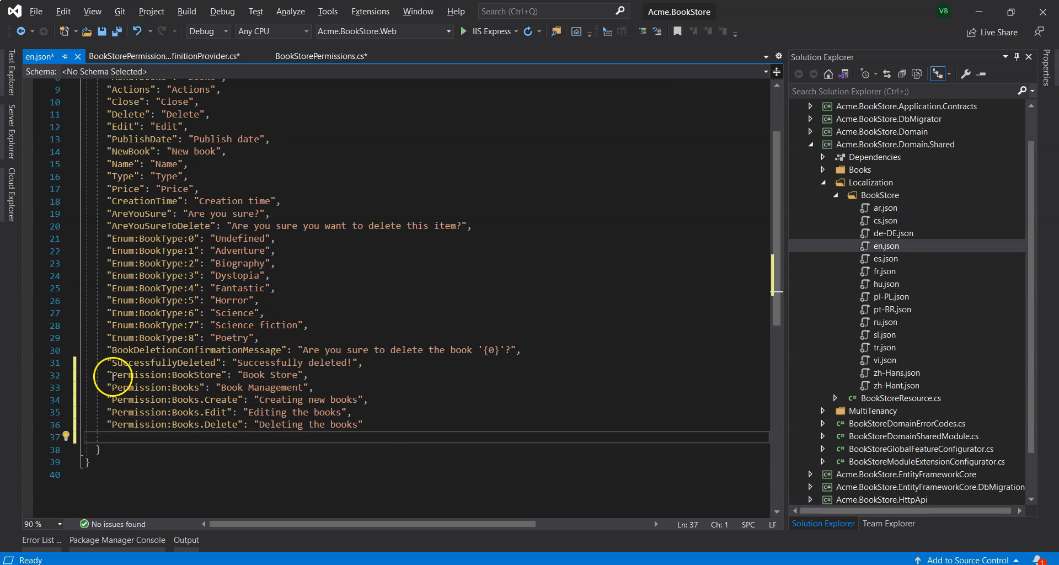
double_click(171, 374)
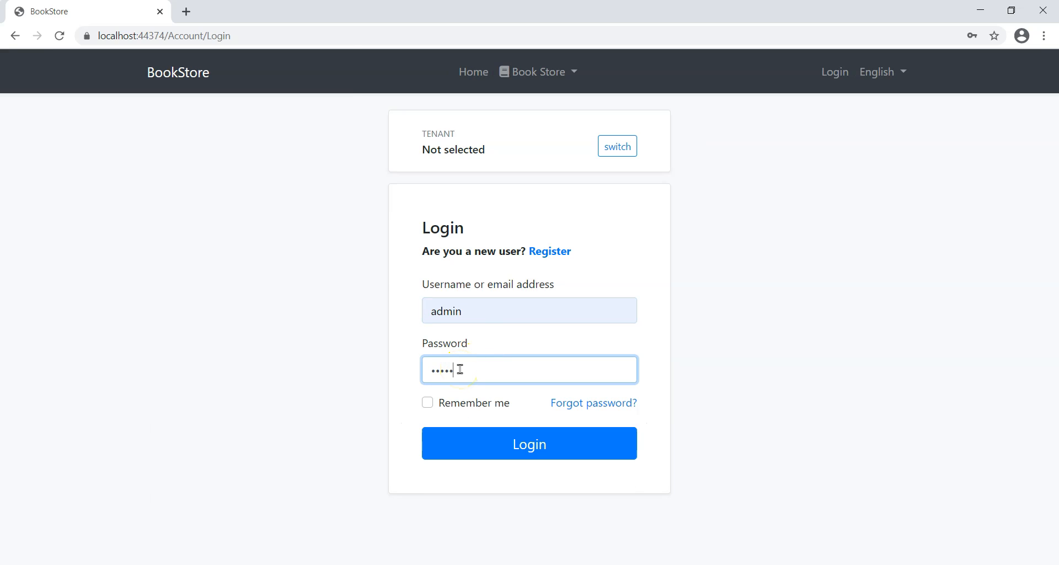
- Log in as admin and reach the admin role's actions on the Roles page
click(529, 443)
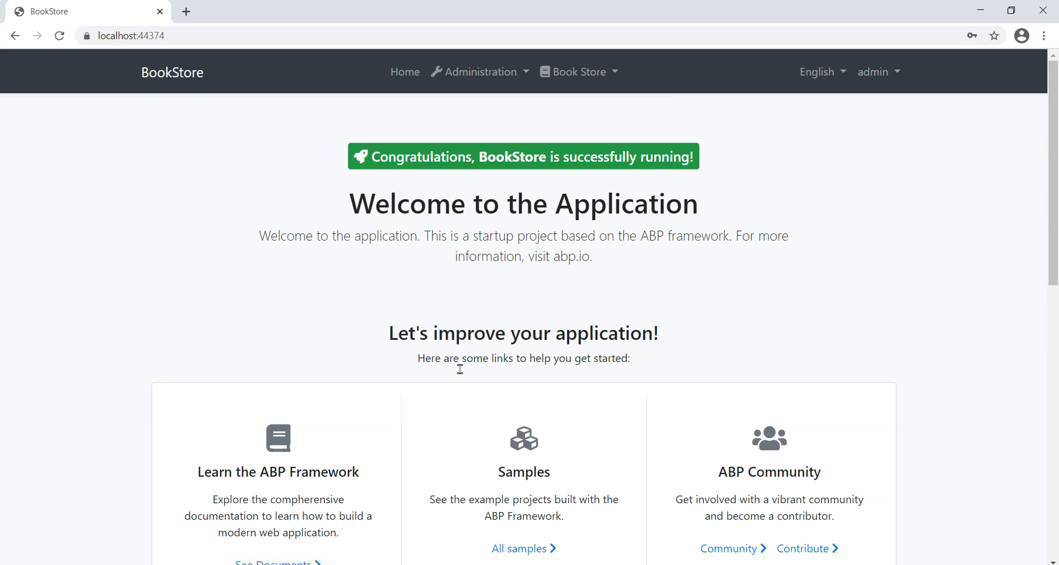
click(478, 72)
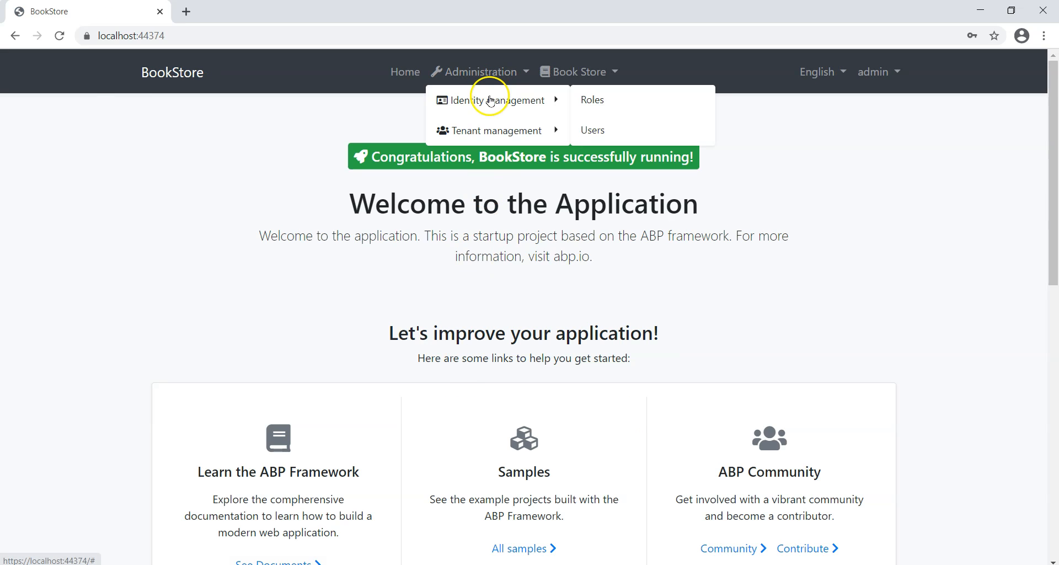
click(591, 99)
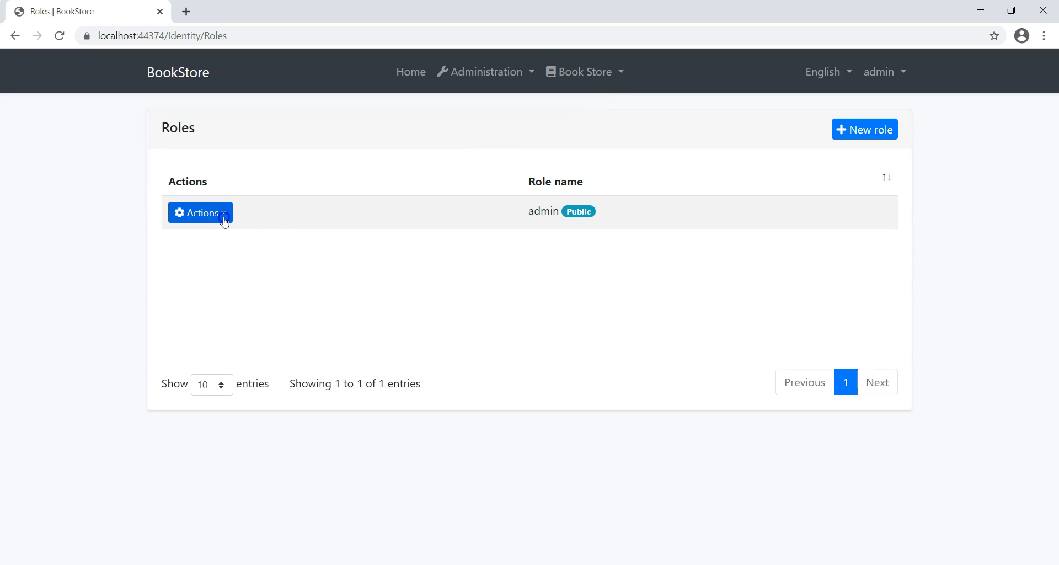
click(200, 212)
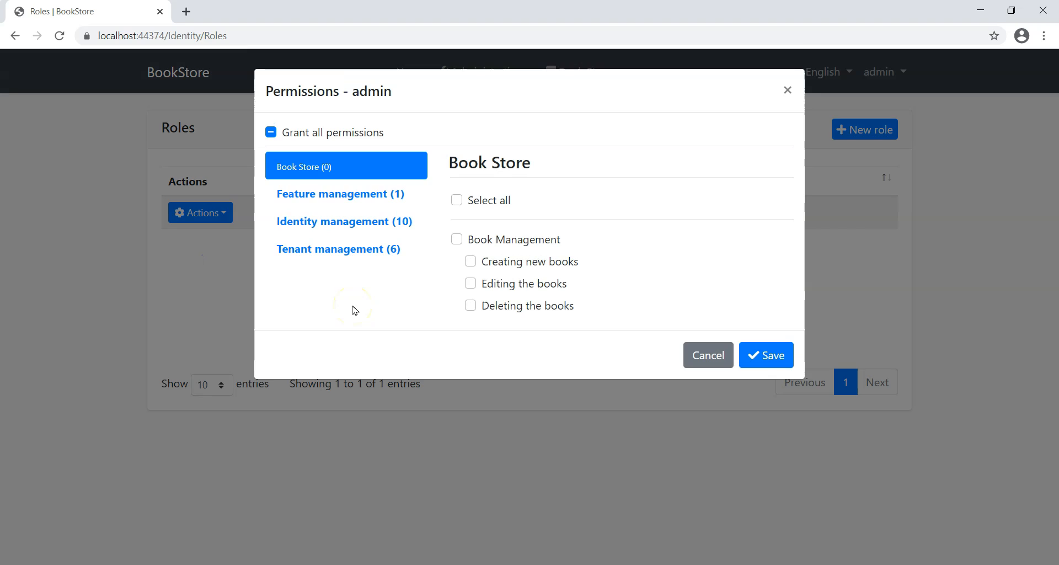
mouse_move(356, 310)
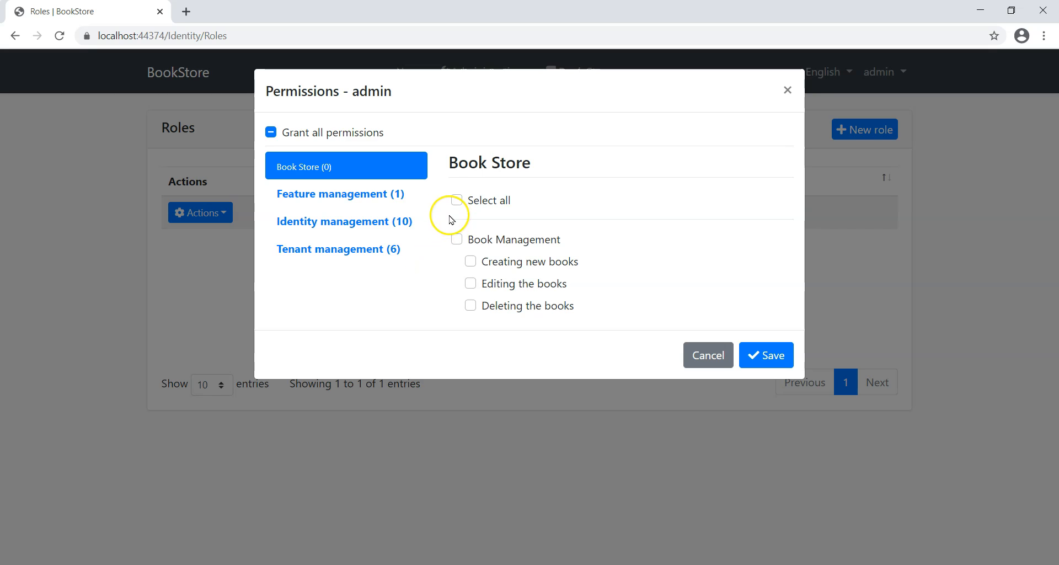
- Tick Select all under Book Store for the admin role and save
click(457, 200)
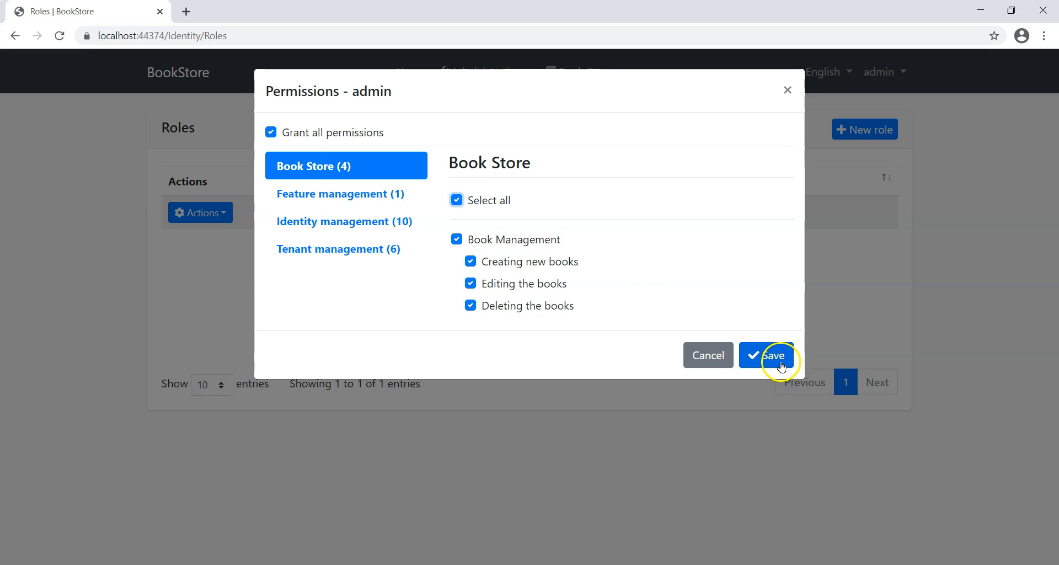
click(767, 356)
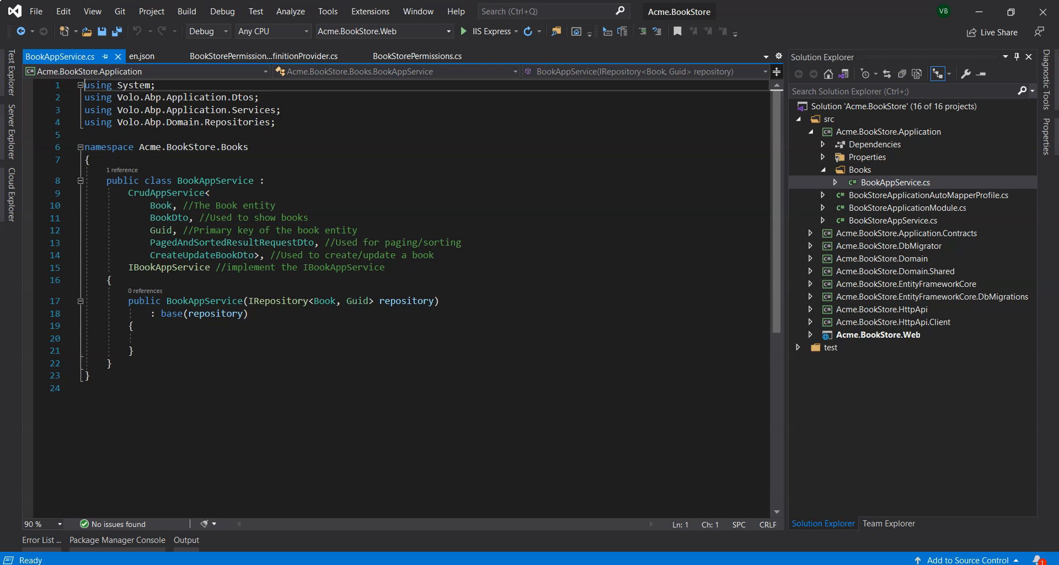
- Assign Books Default, Create, Edit and Delete policies to Get/GetList/Create/Update/DeletePolicyName in BookAppService
text(GetPolicyName = BookStorePermissions.Books.Default;)
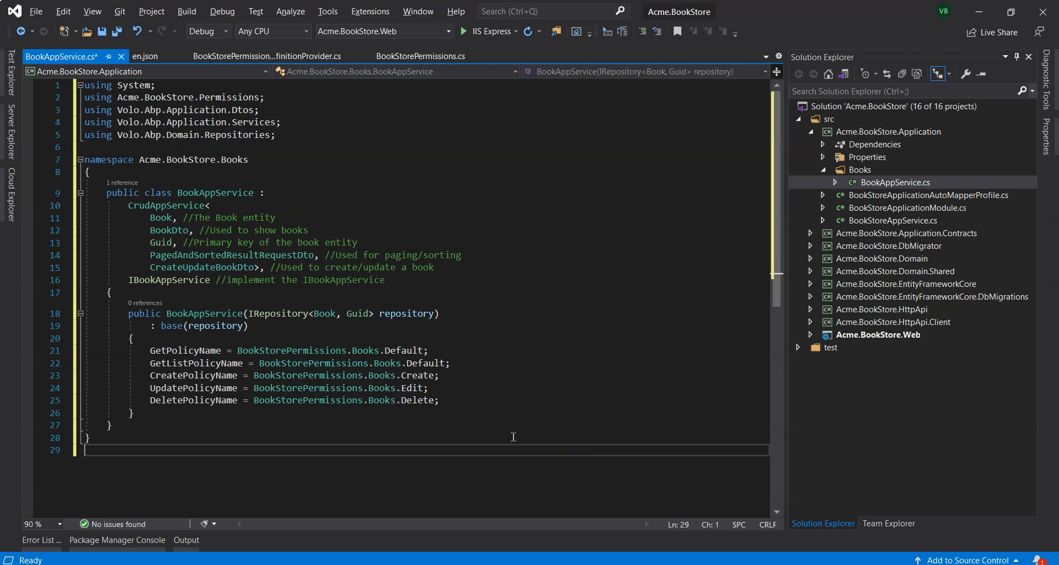
drag(150, 349, 438, 400)
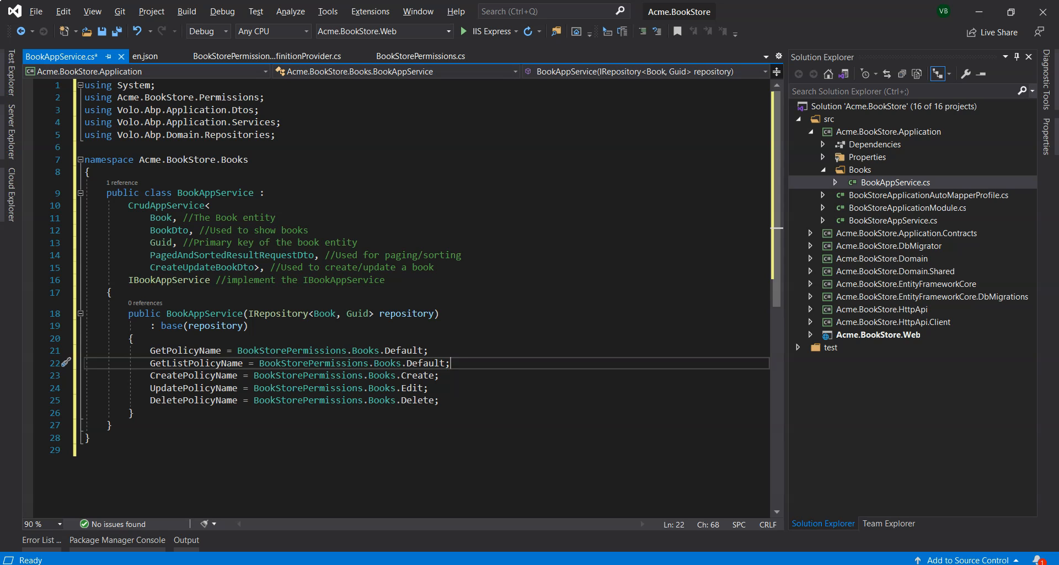
mouse_move(1015, 427)
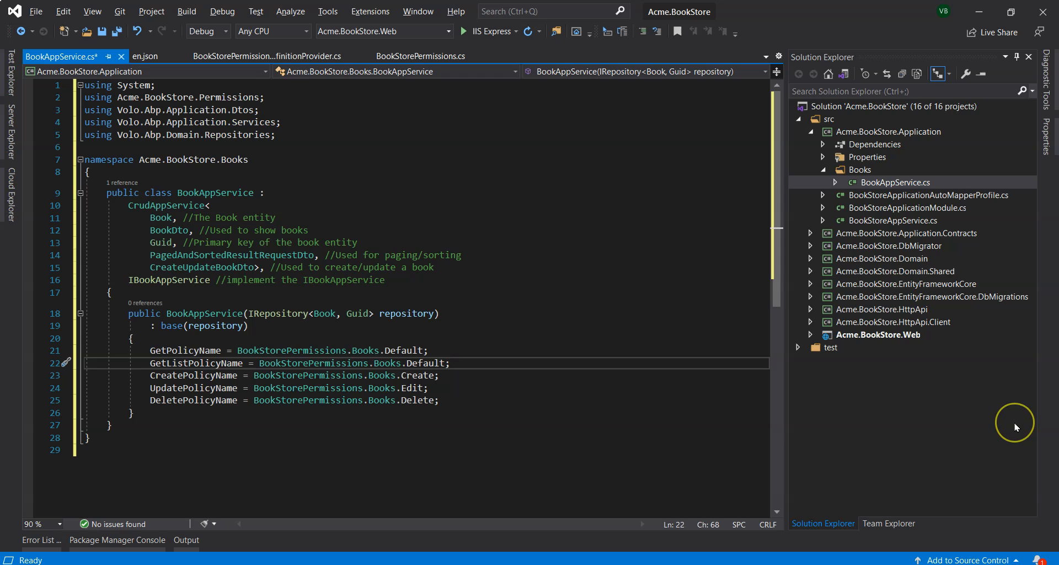
mouse_move(1015, 427)
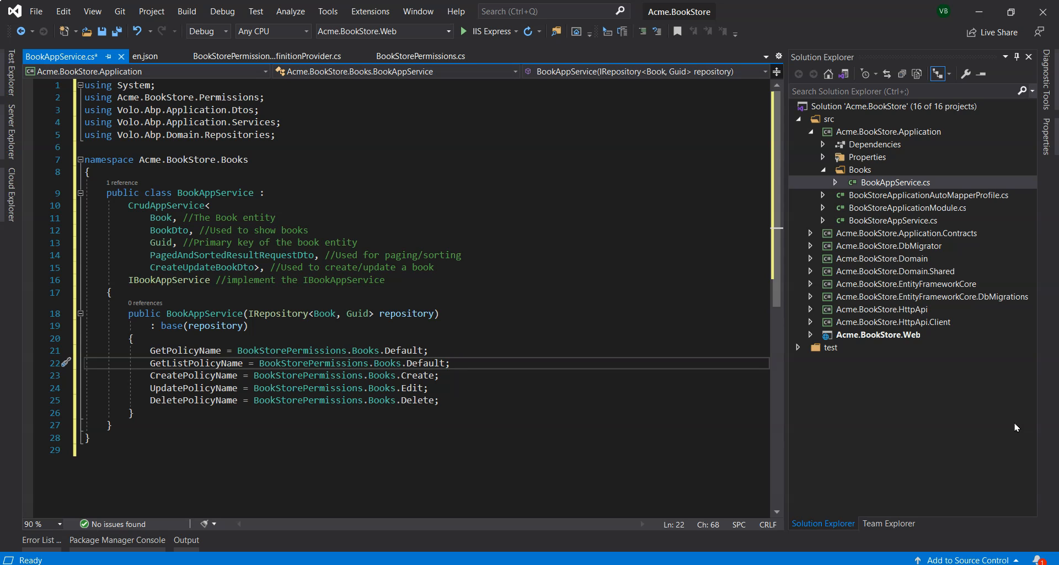
- Add Configure<RazorPagesOptions> in BookStoreWebModule.cs authorizing Books Index, CreateModal and EditModal pages
click(450, 363)
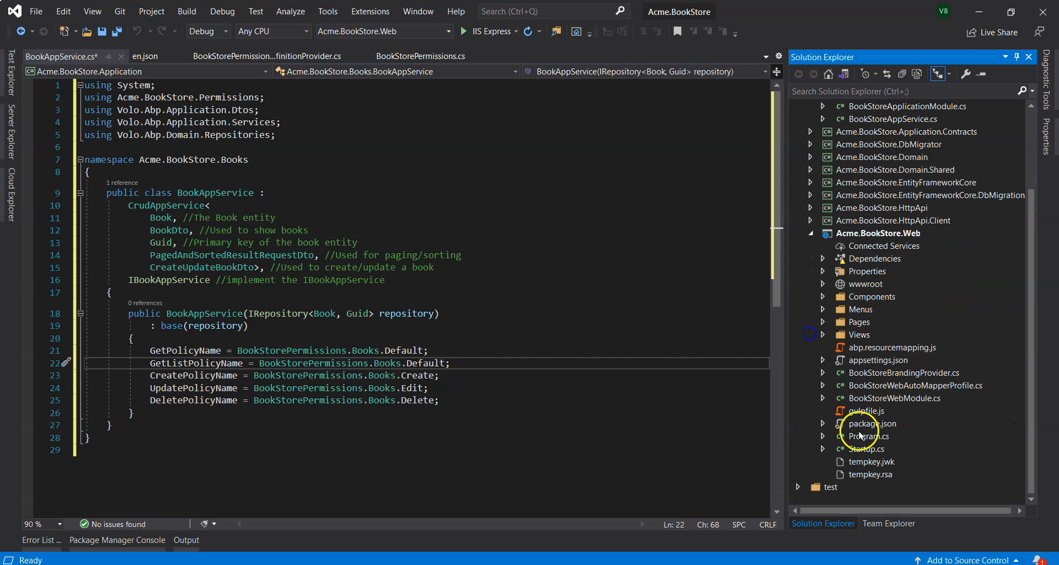
double_click(893, 398)
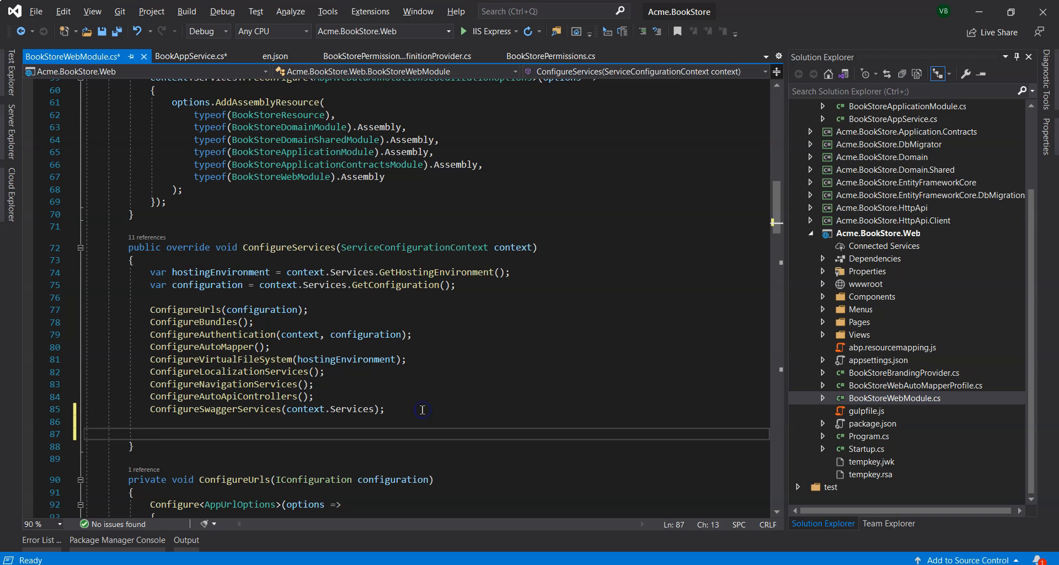
text(Configure<RazorPagesOptions>(options =>)
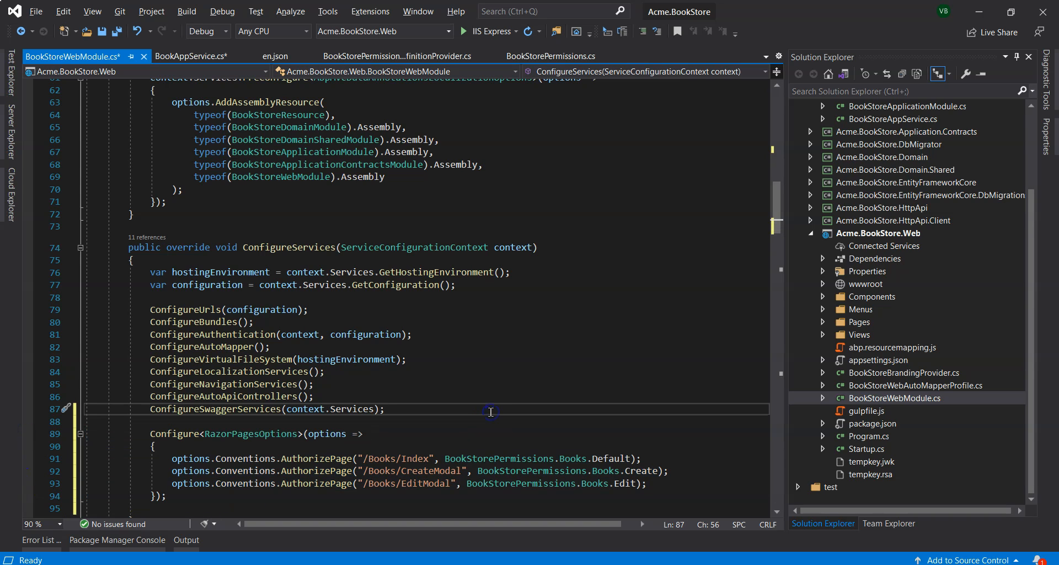
click(384, 410)
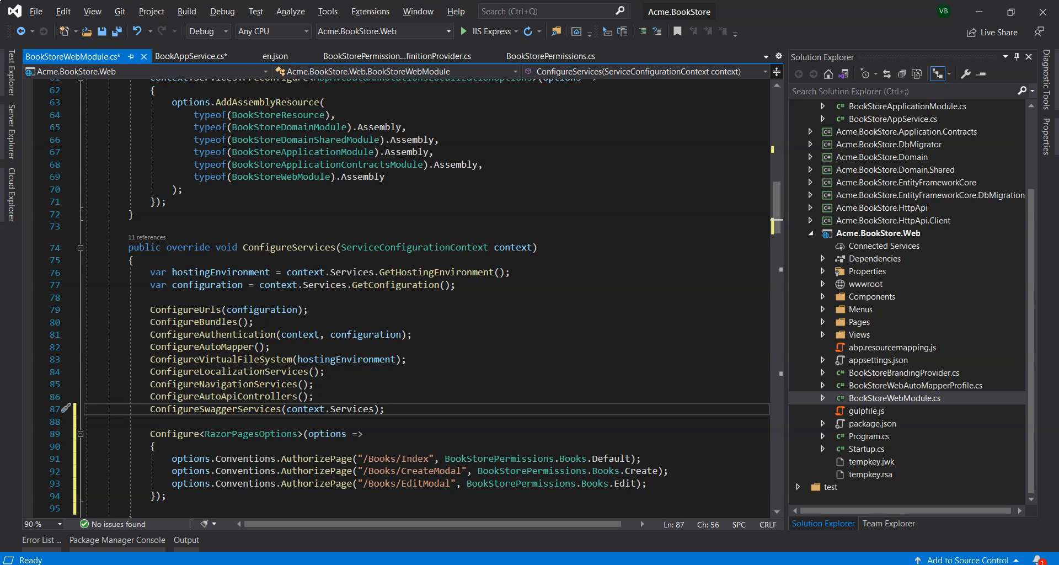
click(385, 409)
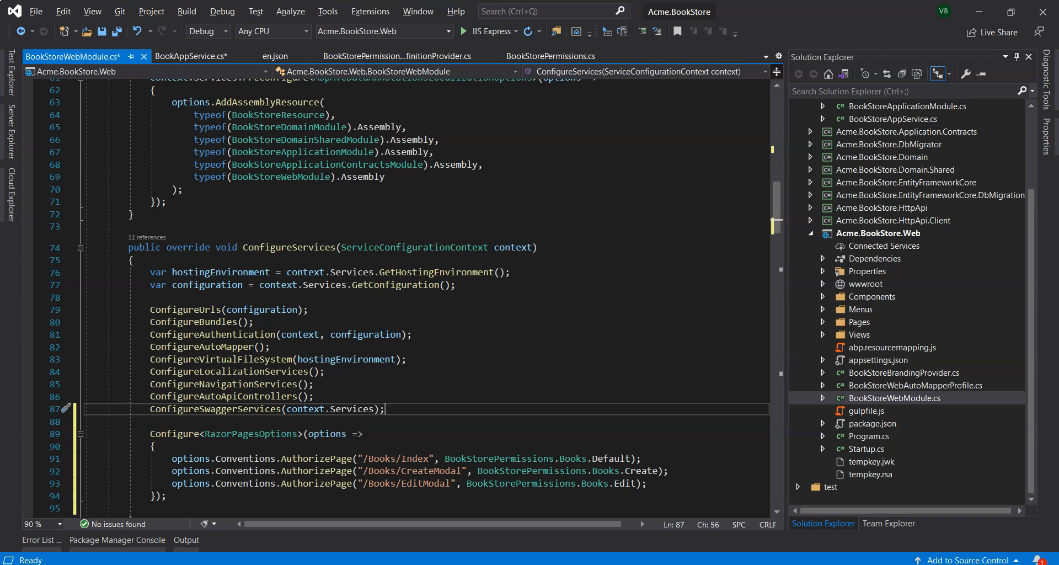
mouse_move(1046, 515)
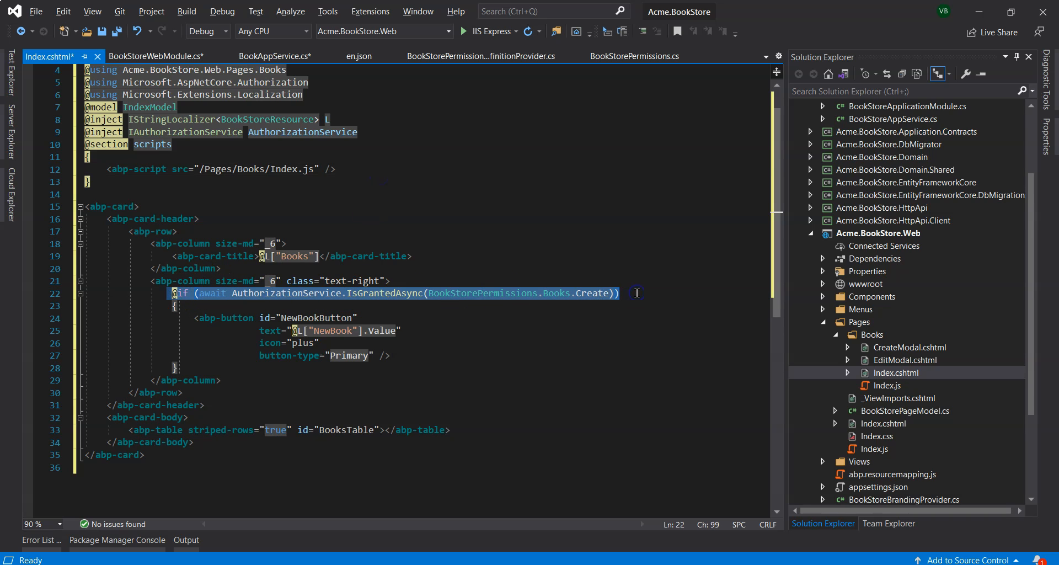
mouse_move(398, 354)
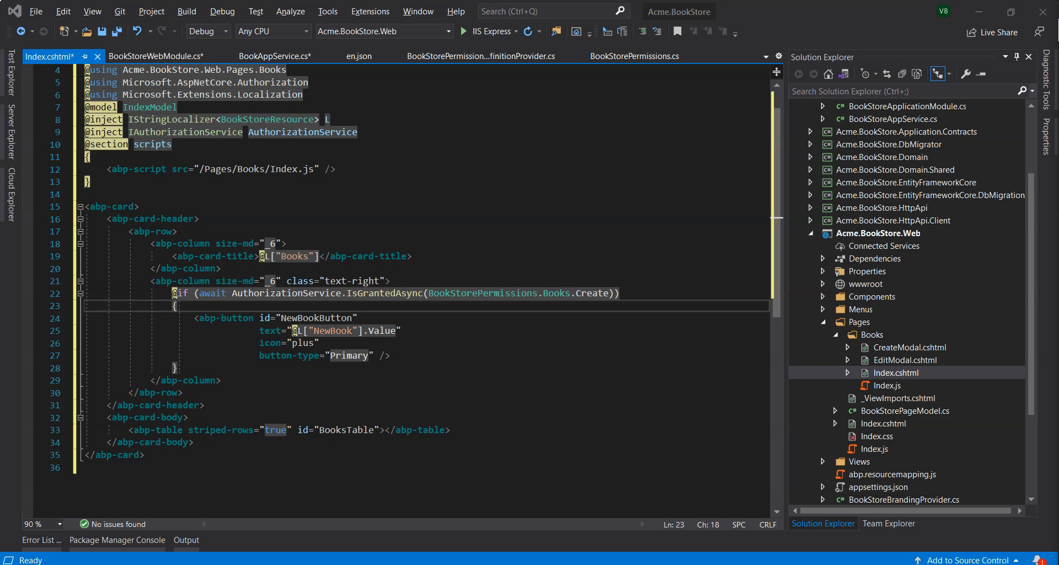
- Wrap the NewBookButton in Index.cshtml in an IsGrantedAsync(BookStorePermissions.Books.Create) check
scroll(down, 3)
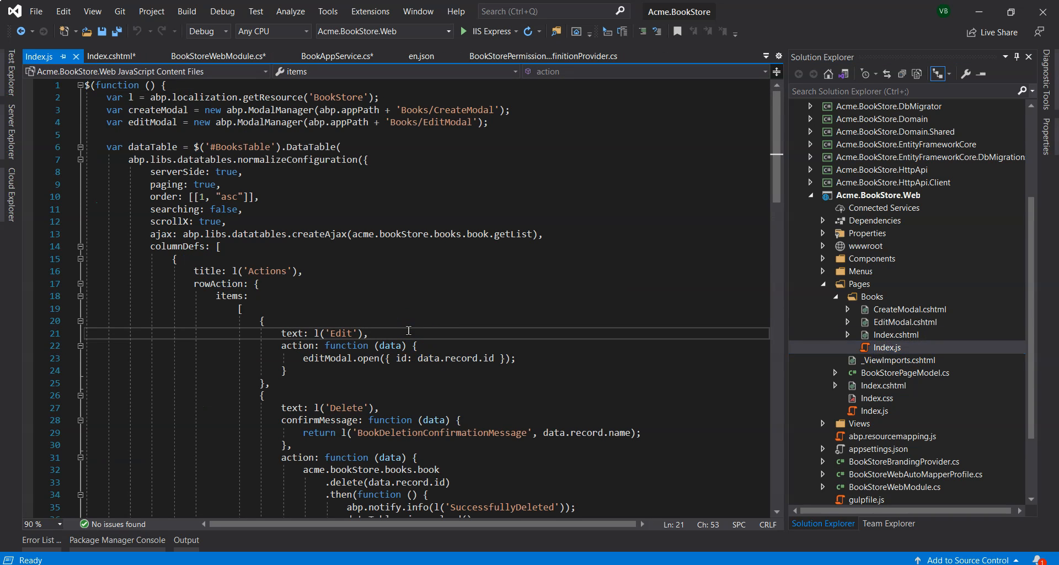
- Make the Edit and Delete row actions visible only with abp.auth.isGranted('BookStore.Books.Edit') and 'BookStore.Books.Delete'
text(visible: abp.auth.isGranted('BookStore.Books.Edit'), //CHECK for the PERMISSION)
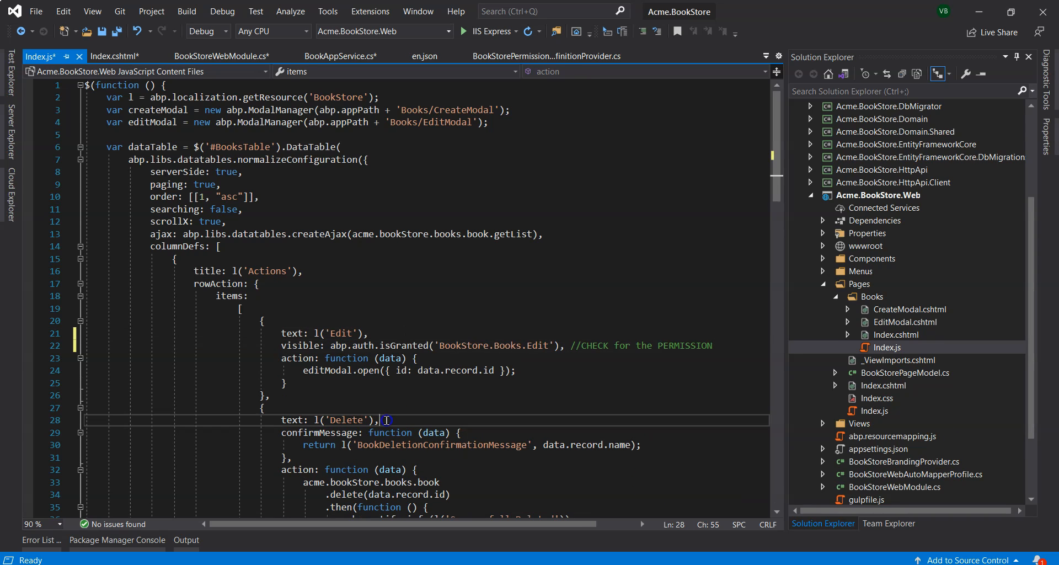
text(visible: abp.auth.isGranted('BookStore.Books.Delete'),)
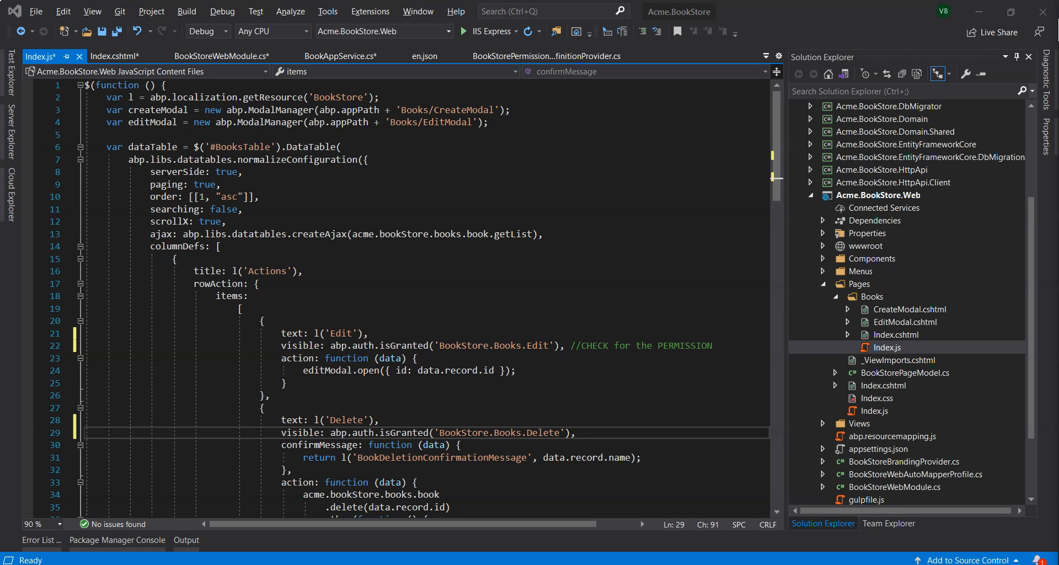
mouse_move(825, 284)
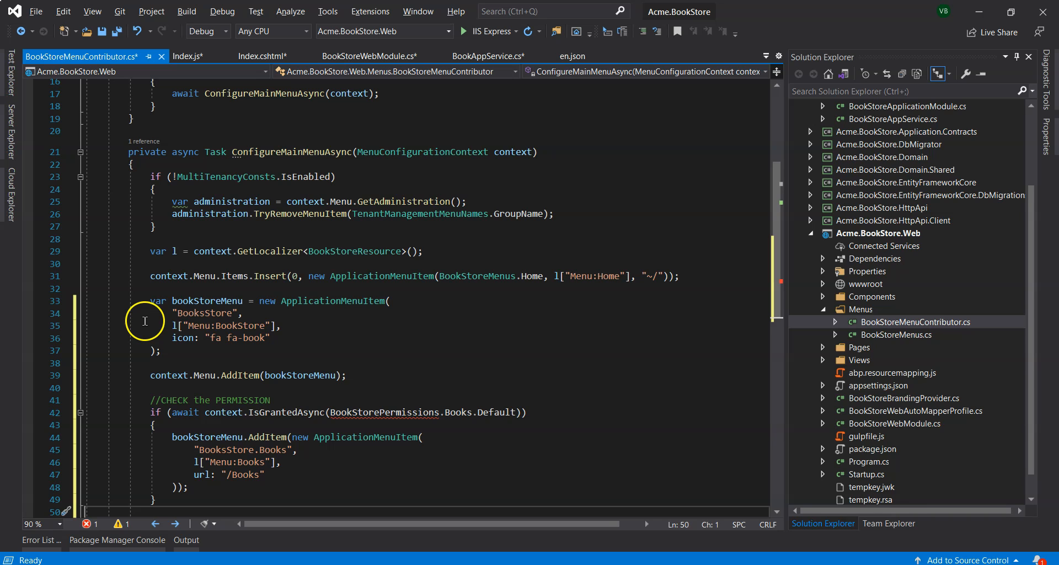
- Review BookStoreMenuContributor.cs adding the Books menu item only when Books.Default is granted
click(395, 413)
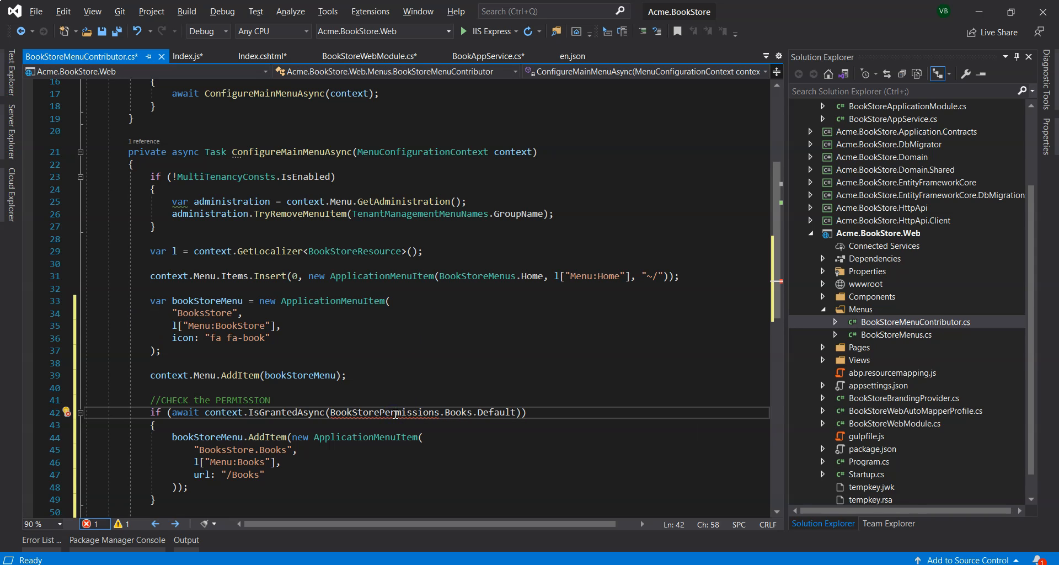